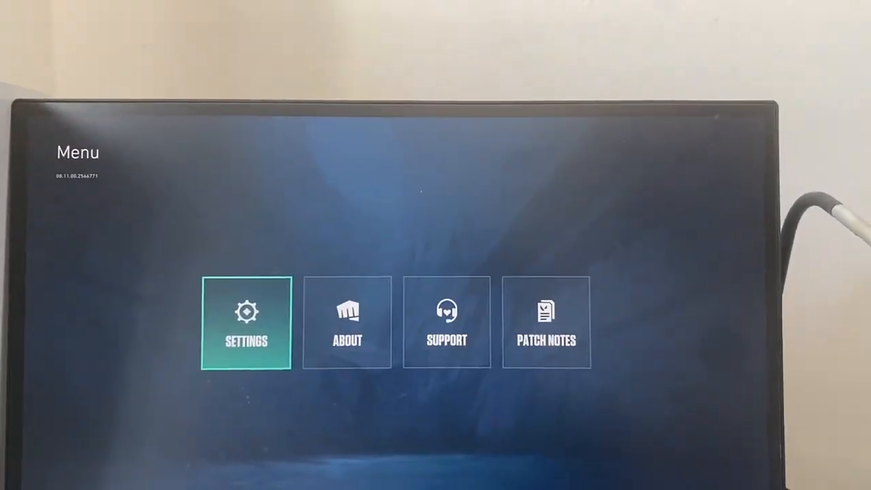
- Open Settings and set General > Map Minimap Size to 1.2
{"action": "left_click", "coordinate": [246, 321]}
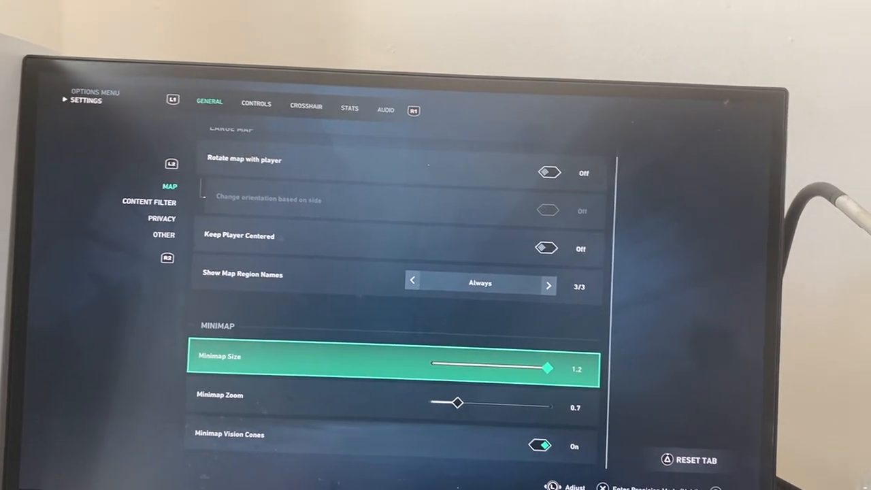
- Move down from Map to the Other section showing Enemy Highlight Color
{"action": "key", "text": "Down"}
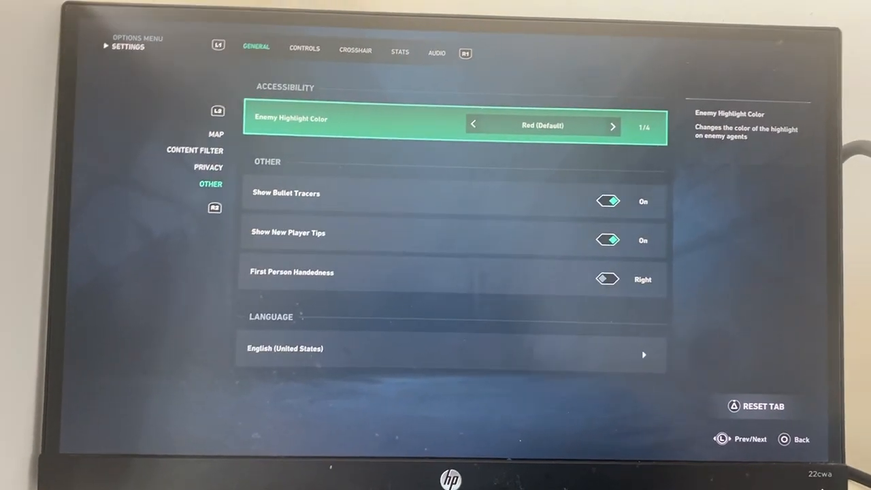
- Cycle Enemy Highlight Color through options such as purple, then reach the Controls overview
{"action": "left_click", "coordinate": [611, 126]}
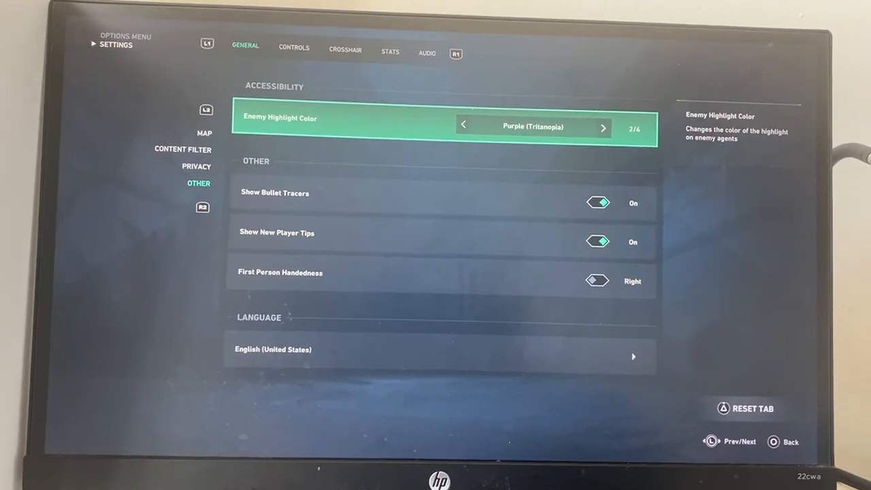
{"action": "left_click", "coordinate": [604, 127]}
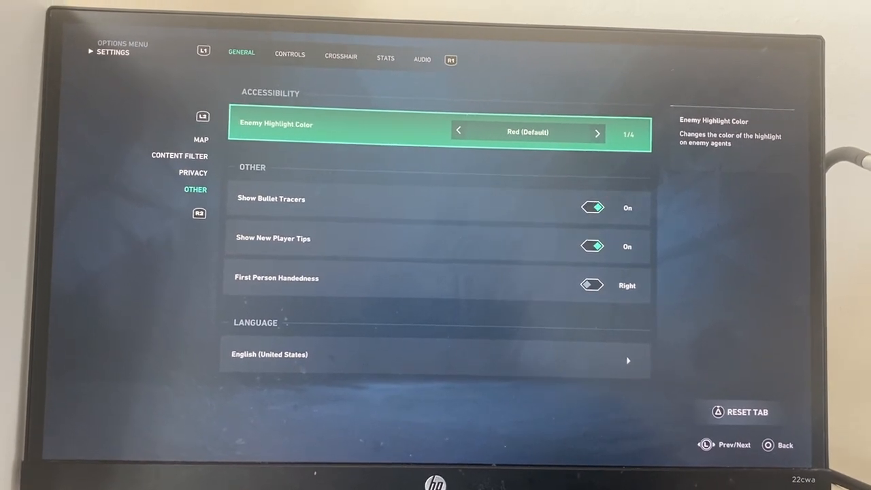
{"action": "left_click", "coordinate": [597, 132]}
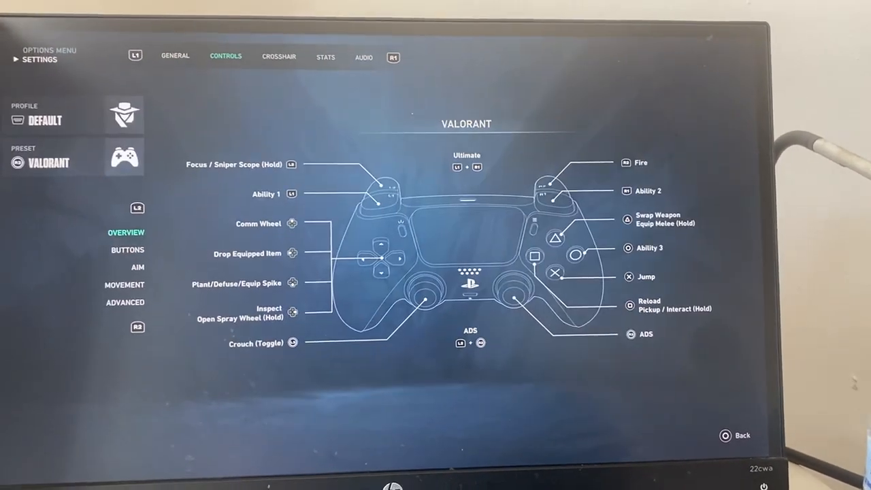
- Browse the Aim, Buttons and Crosshair settings, ending on the preset controller layouts list
{"action": "left_click", "coordinate": [168, 242]}
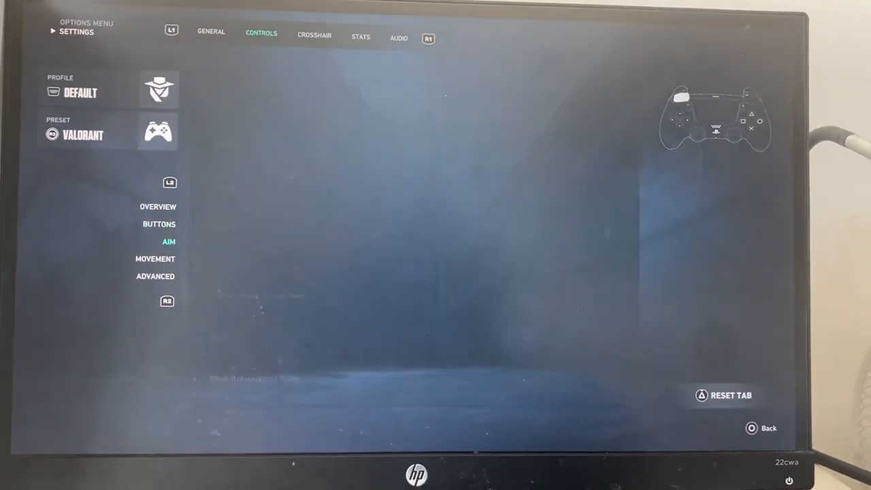
{"action": "left_click", "coordinate": [159, 223]}
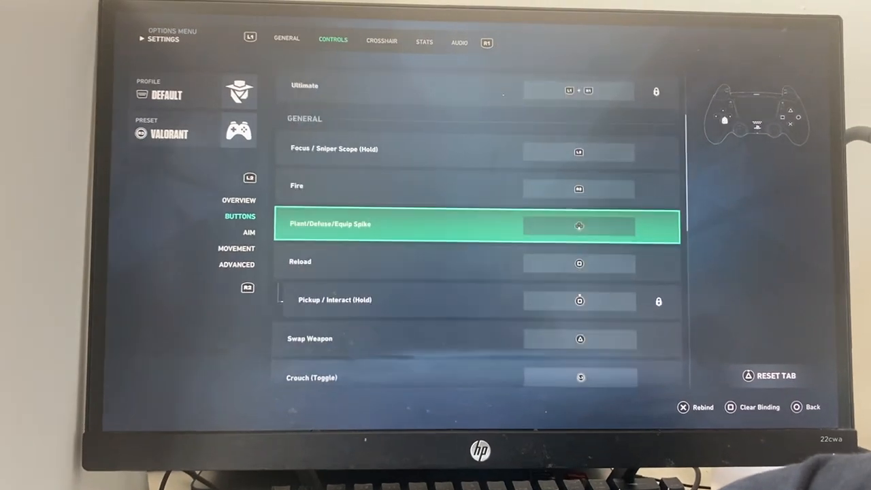
{"action": "left_click", "coordinate": [249, 232]}
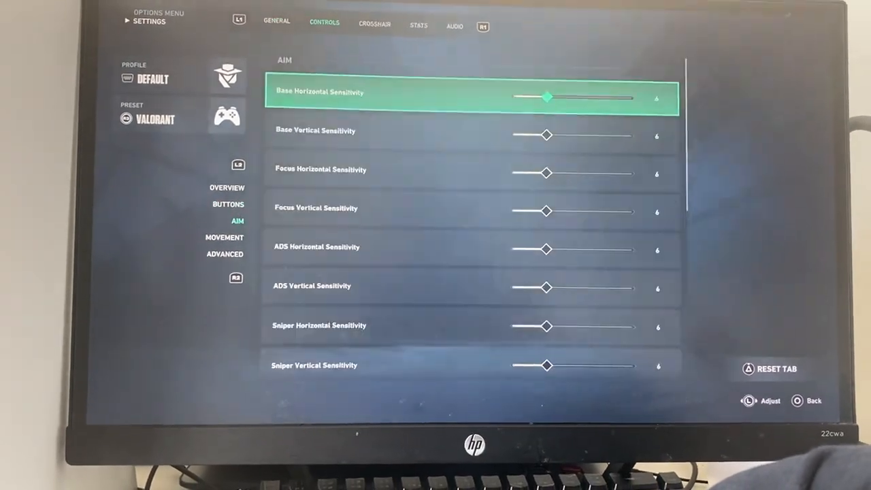
{"action": "left_click", "coordinate": [216, 195]}
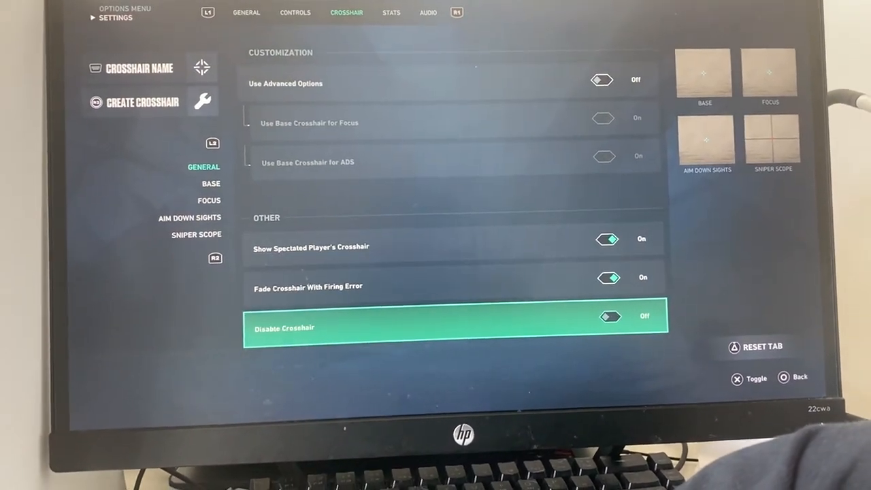
{"action": "left_click", "coordinate": [295, 12]}
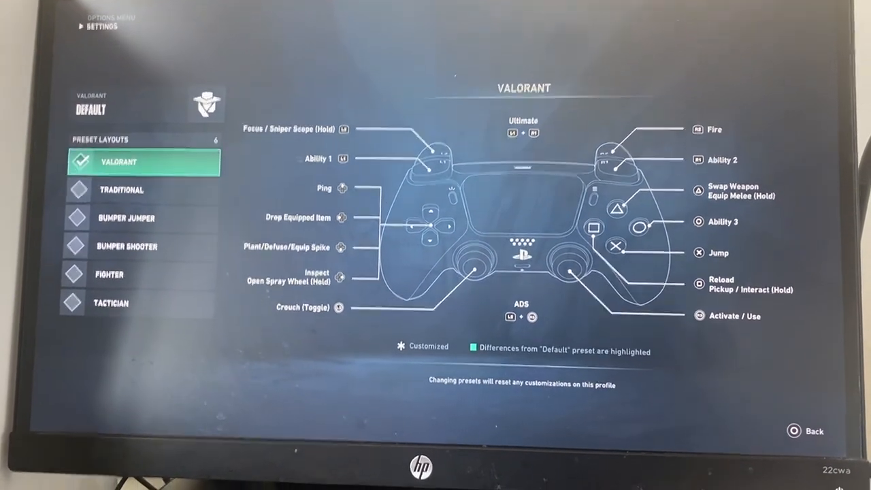
- Preview the Traditional and Bumper Shooter layouts, then close presets keeping Valorant
{"action": "left_click", "coordinate": [121, 189]}
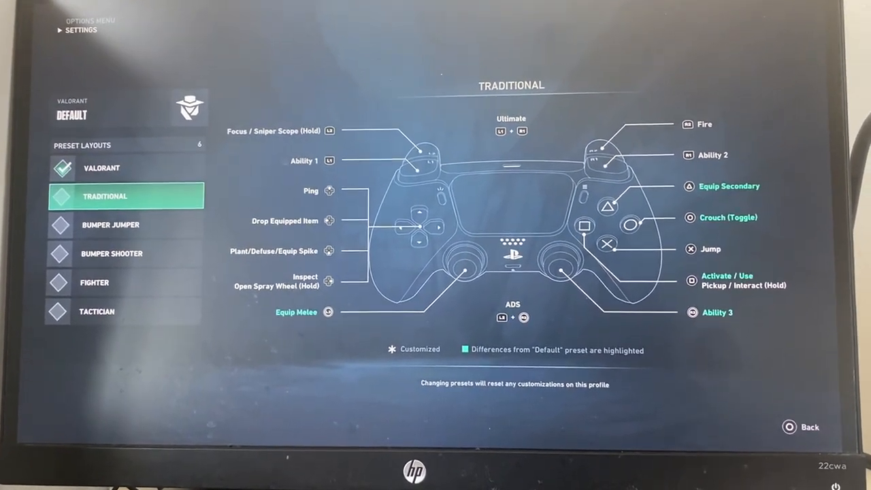
{"action": "left_click", "coordinate": [126, 253]}
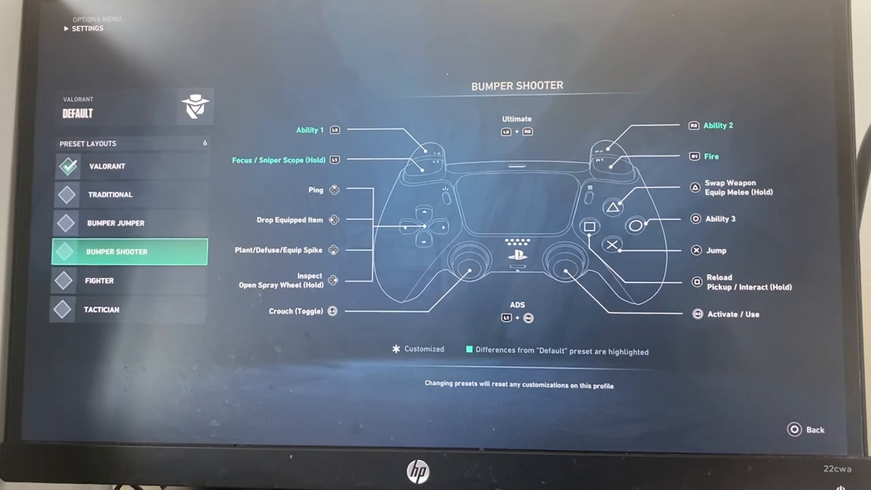
{"action": "left_click", "coordinate": [129, 223]}
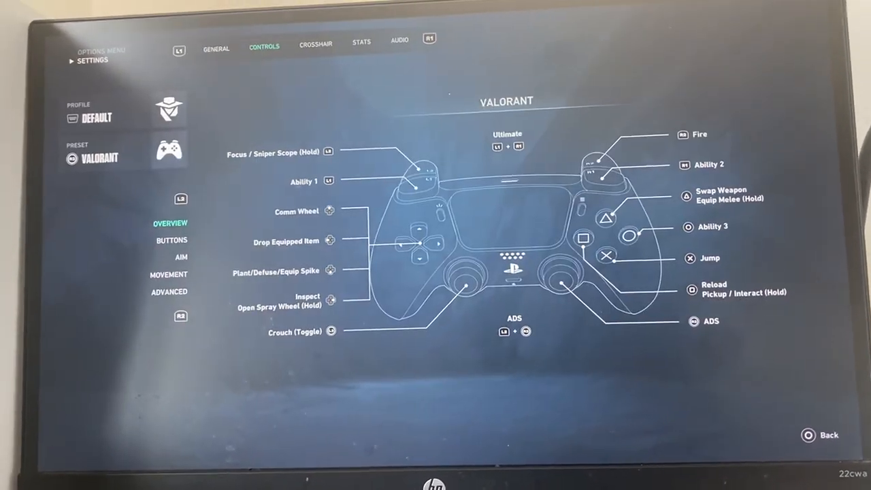
- Set Base Horizontal Sensitivity to 10 and Base Vertical Sensitivity to 8
{"action": "left_click", "coordinate": [181, 256]}
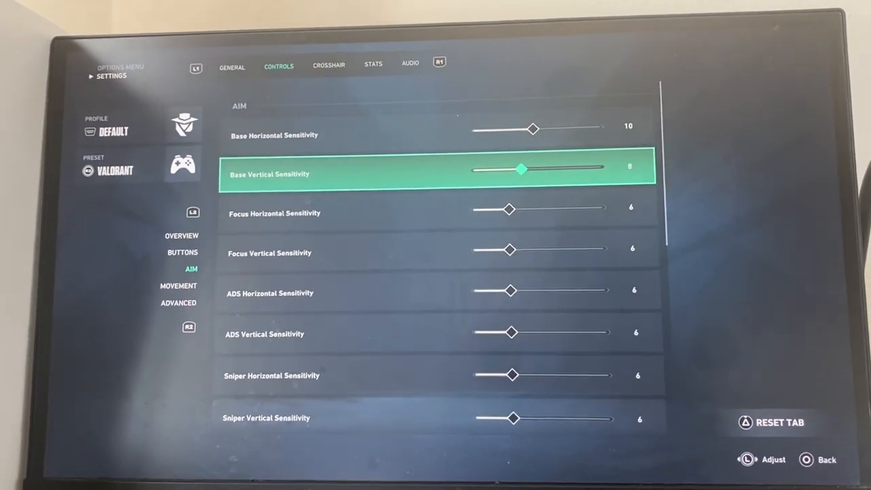
{"action": "scroll", "scroll_direction": "down", "scroll_amount": 3}
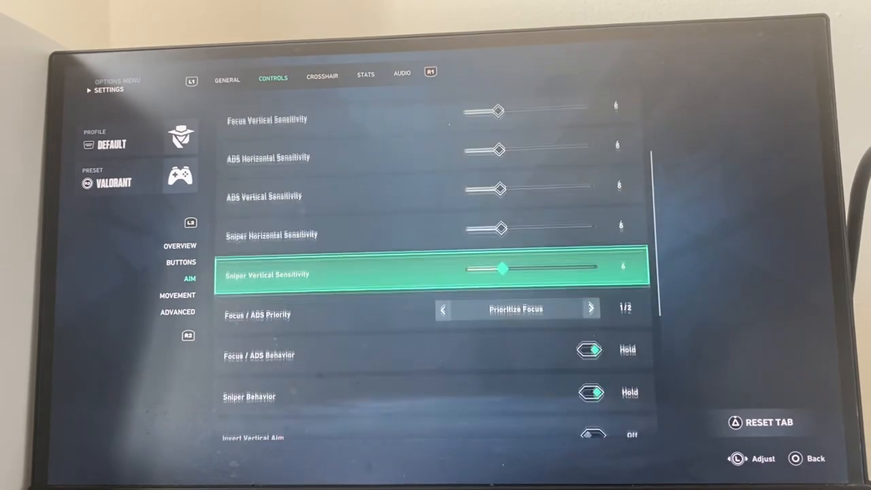
{"action": "scroll", "scroll_direction": "down", "scroll_amount": 3}
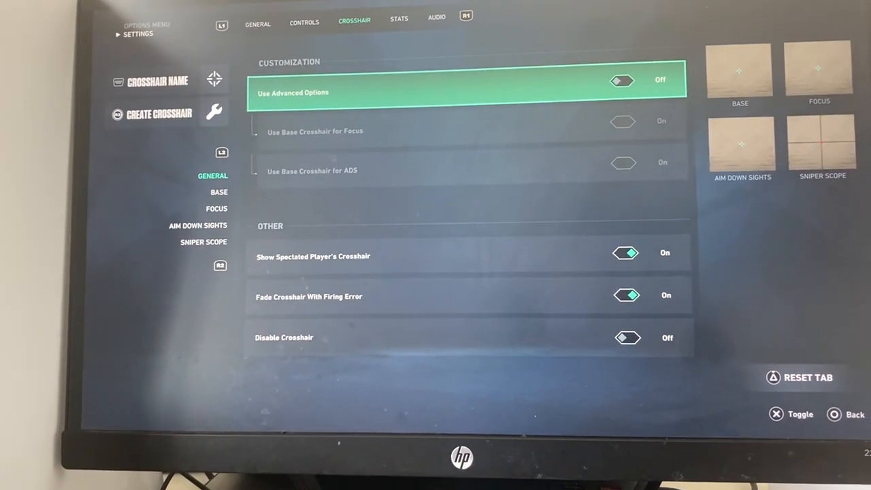
- Bring Voice-over Volume and All Music Overall Volume down to 0% in Audio > Volume
{"action": "left_click", "coordinate": [435, 17]}
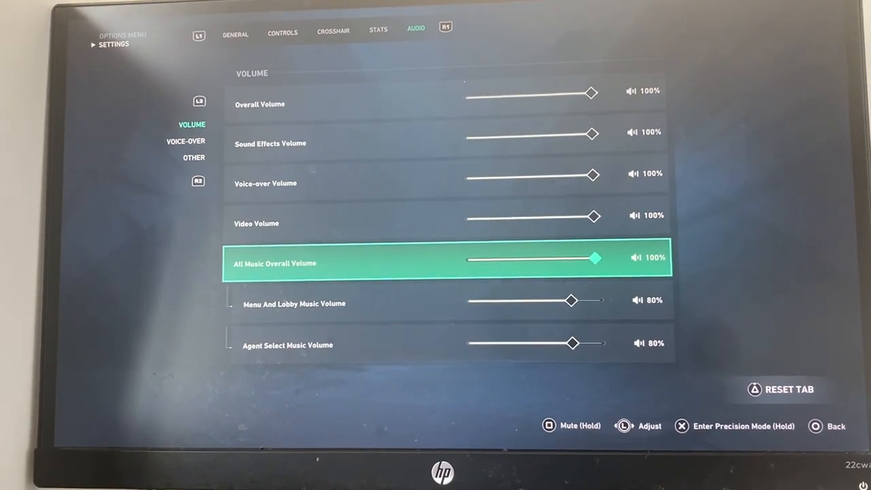
{"action": "key", "text": "up"}
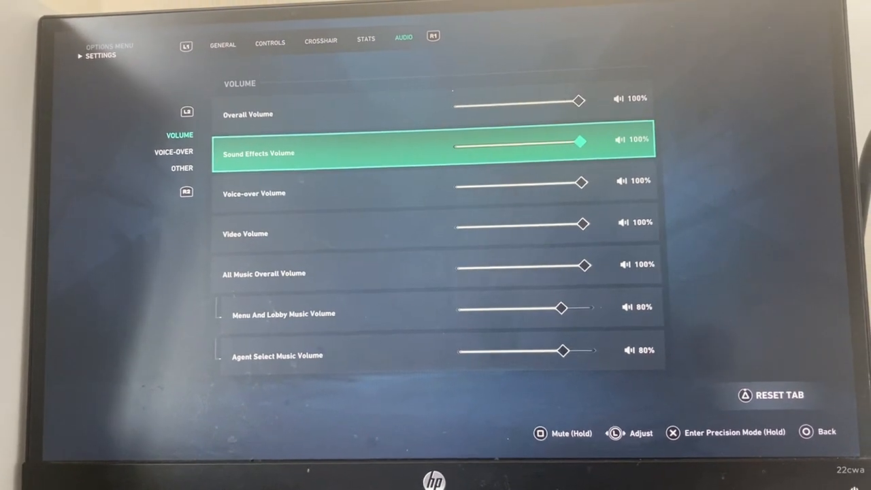
{"action": "key", "text": "down"}
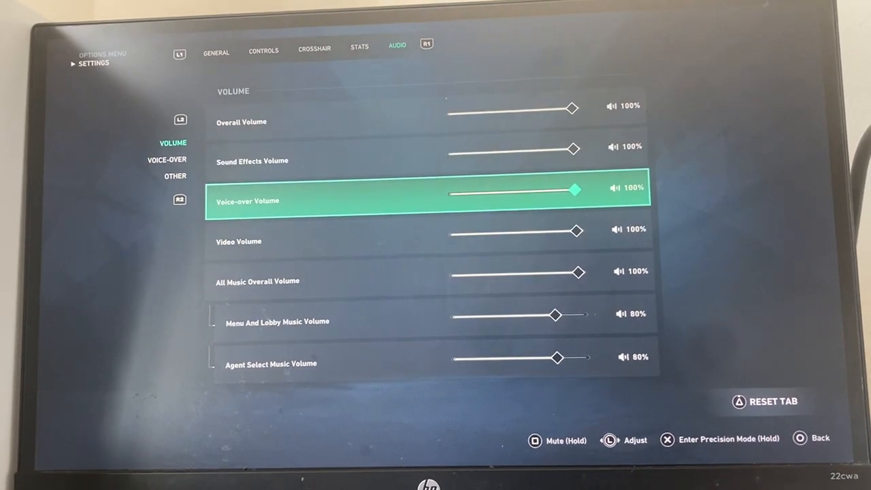
{"action": "left_click_drag", "start_coordinate": [574, 190], "coordinate": [466, 196]}
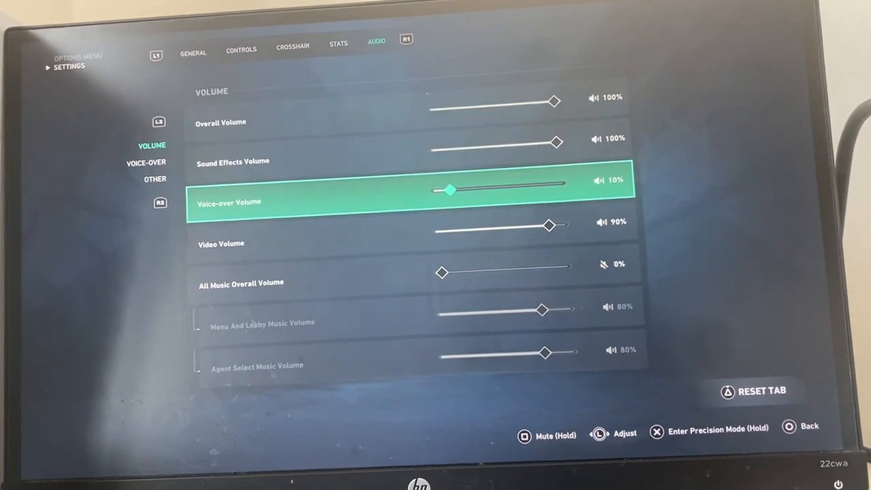
{"action": "key", "text": "up"}
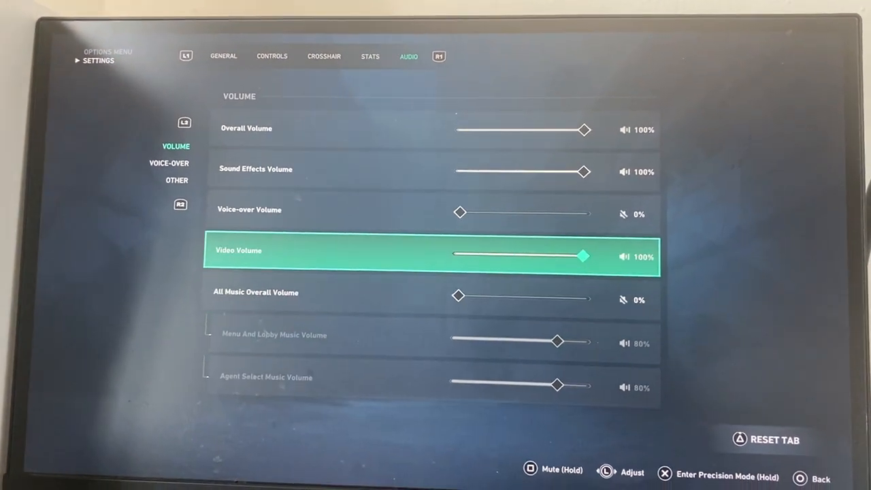
{"action": "key", "text": "up"}
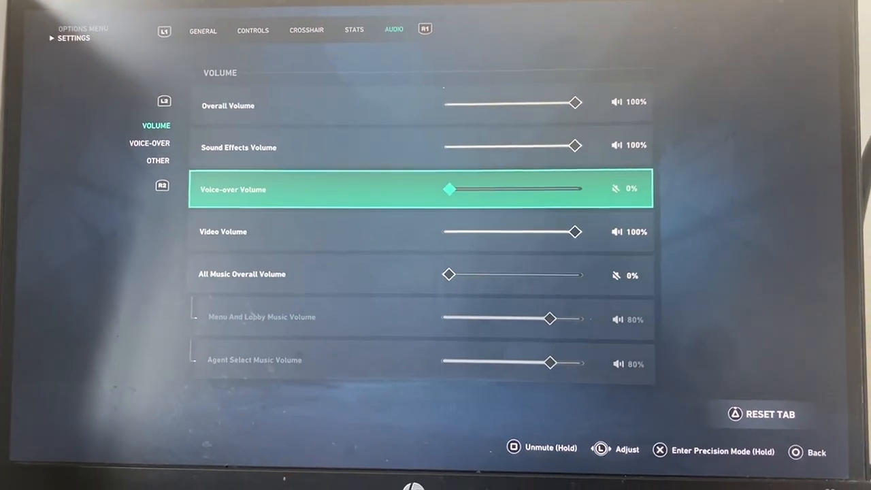
- View the Voice-Over and Other audio pages, then return to General > Map
{"action": "left_click", "coordinate": [149, 143]}
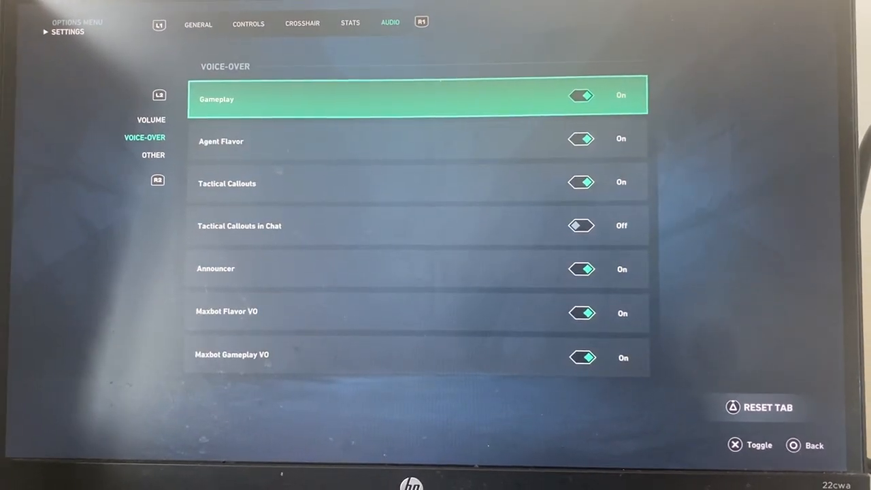
{"action": "left_click", "coordinate": [159, 155]}
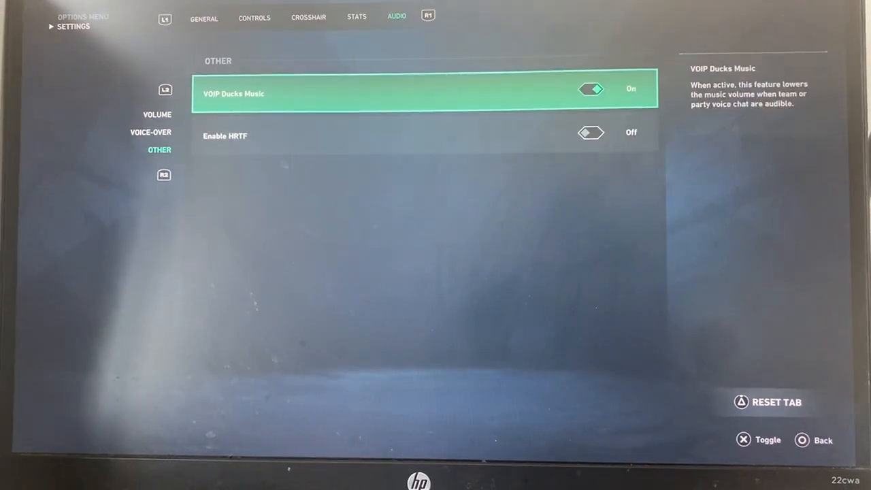
{"action": "left_click", "coordinate": [209, 17]}
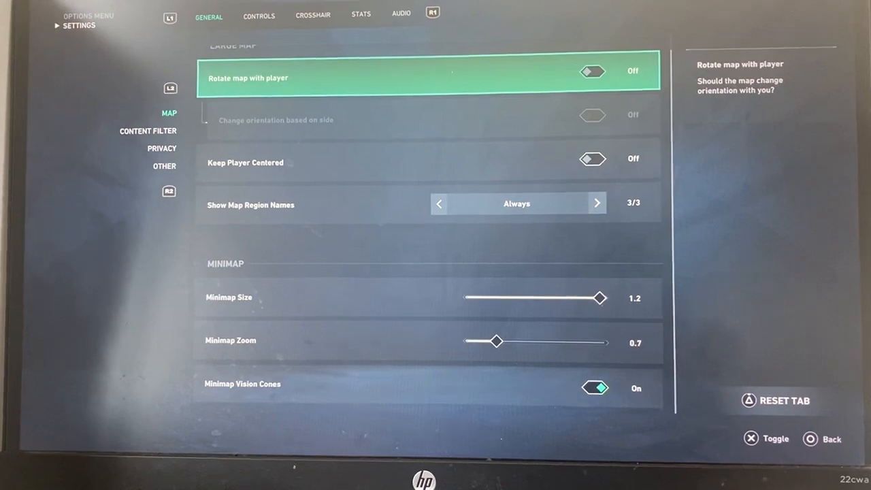